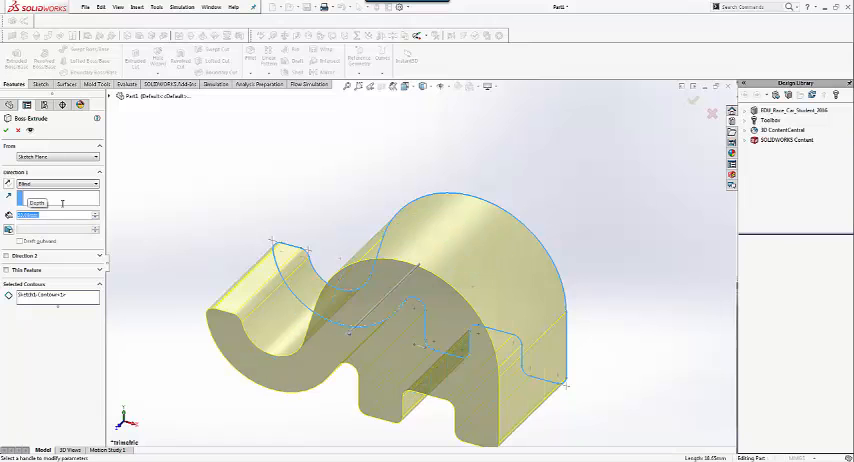
Extrude the elephant outline sketch into a thick solid stand body.
left_click(8, 130)
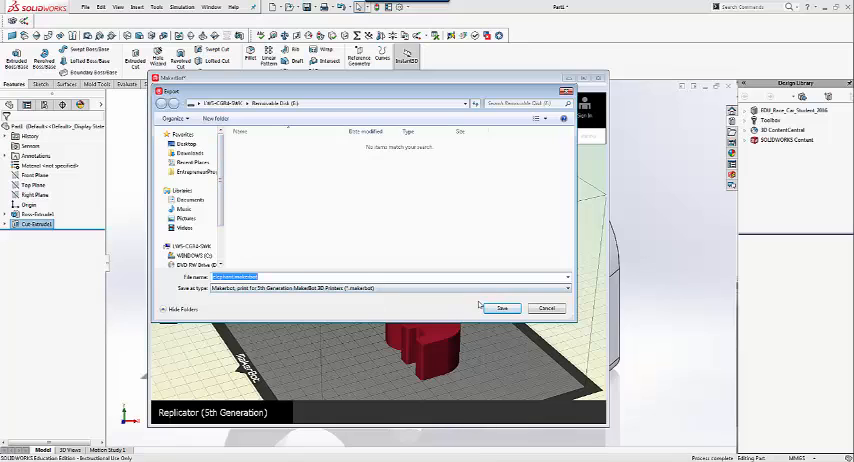
Save the elephant stand print file and let MakerBot Desktop slice it.
left_click(502, 308)
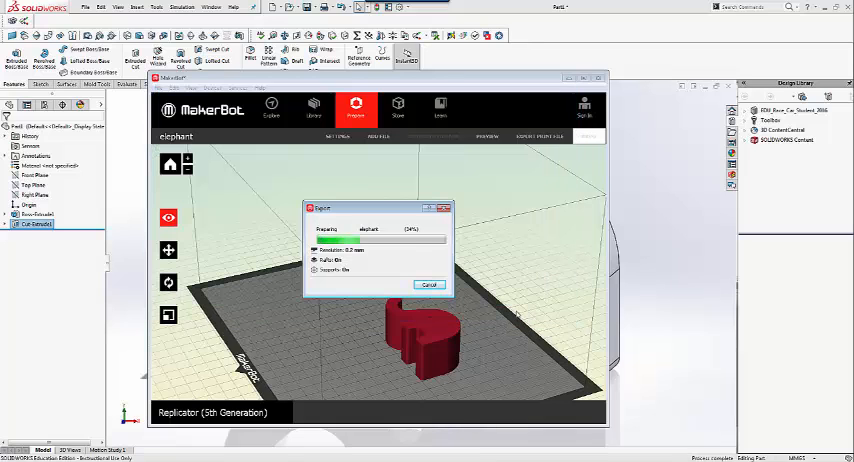